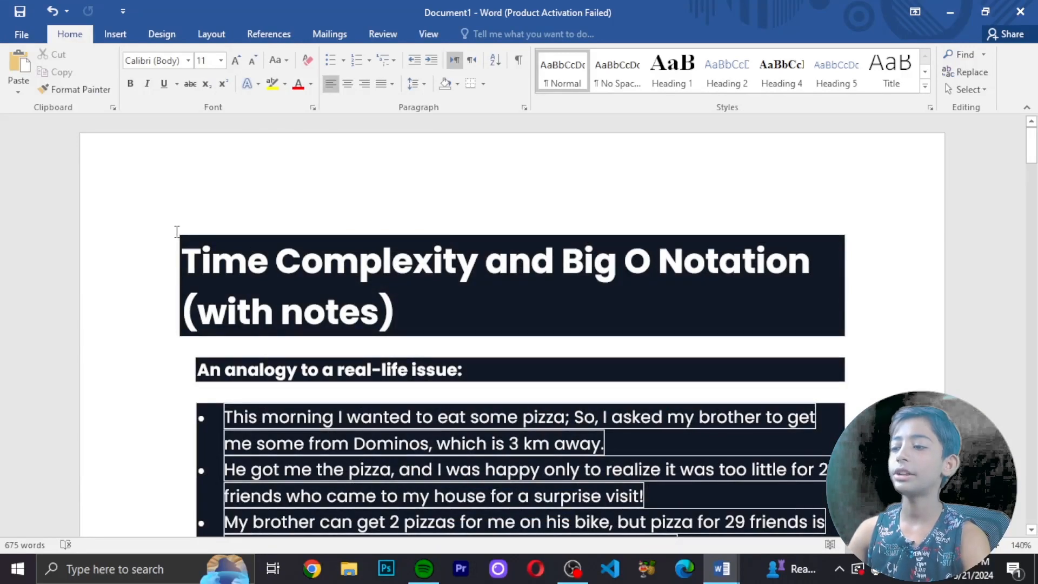
scroll(down, 3)
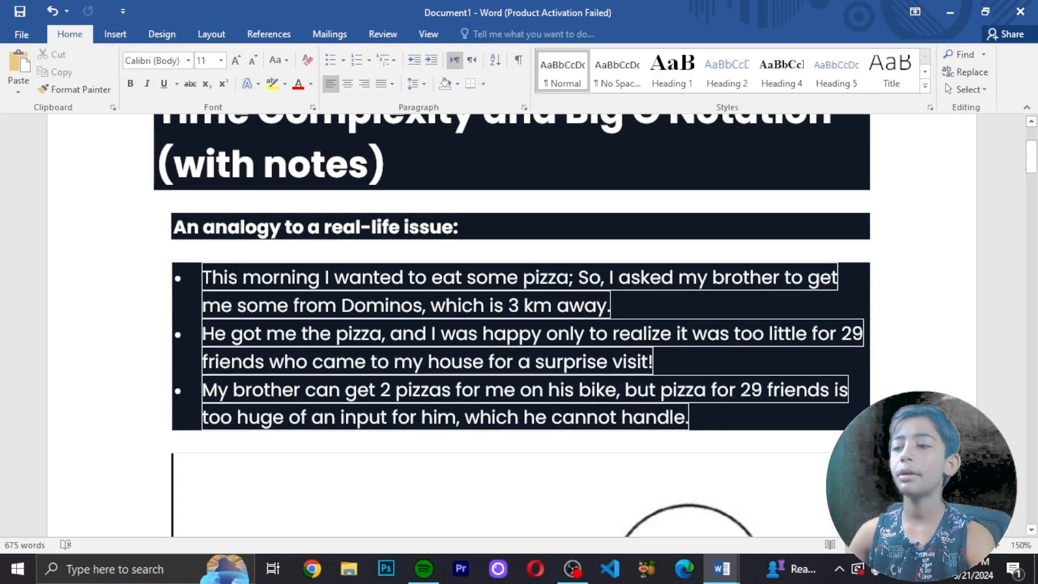
scroll(down, 3)
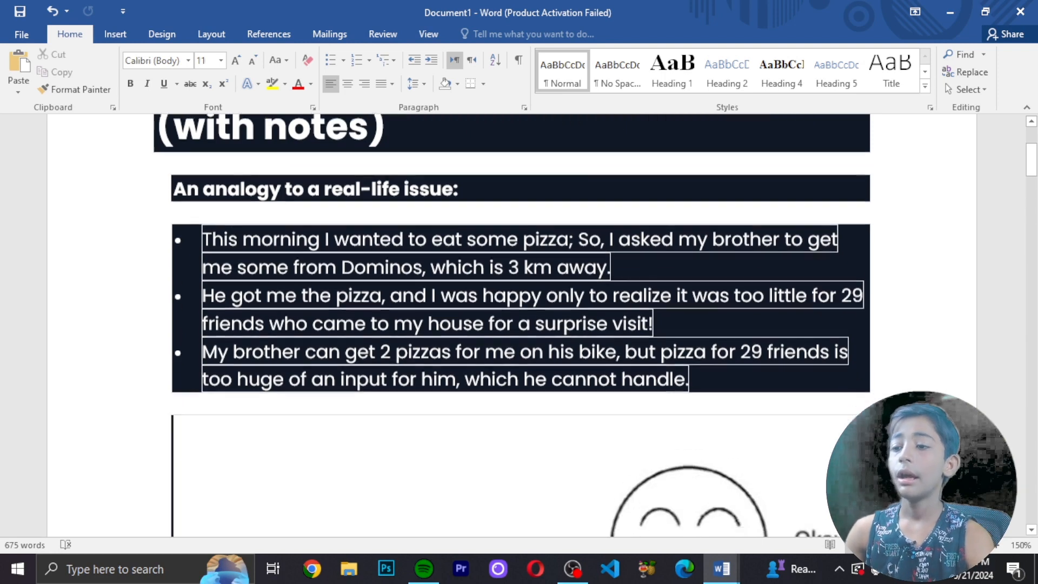
scroll(down, 3)
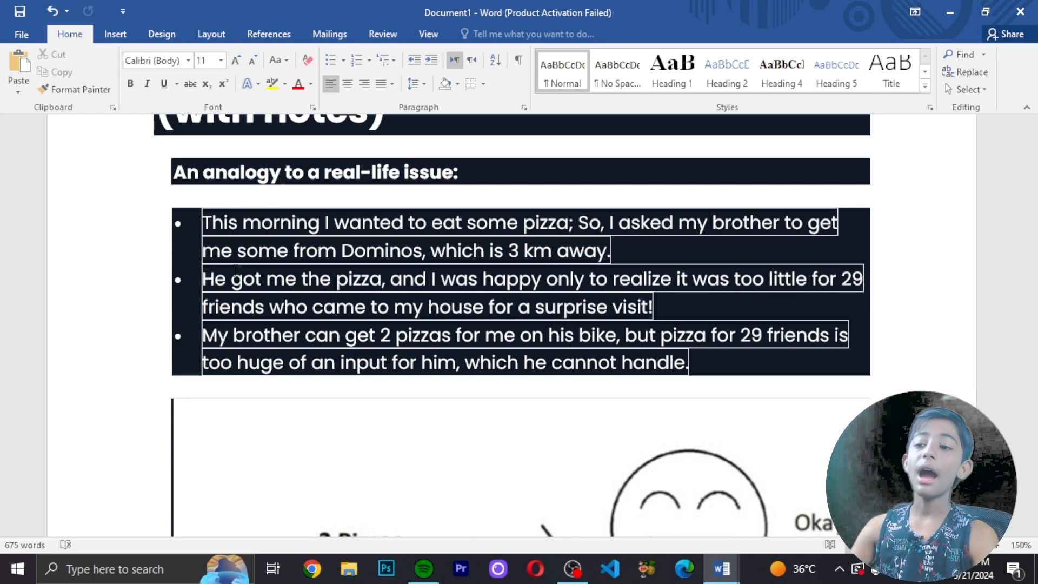
scroll(down, 3)
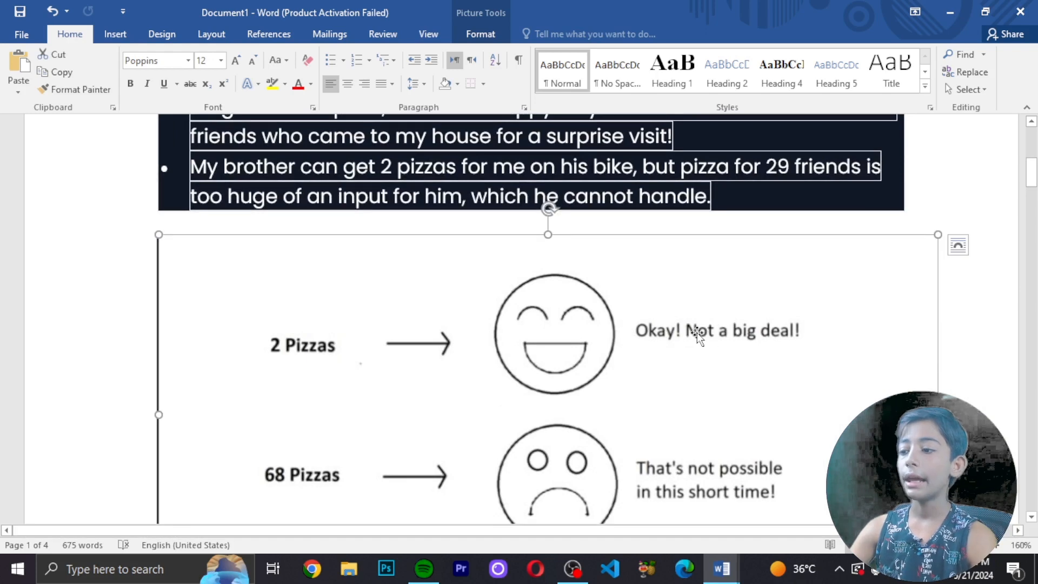
scroll(down, 3)
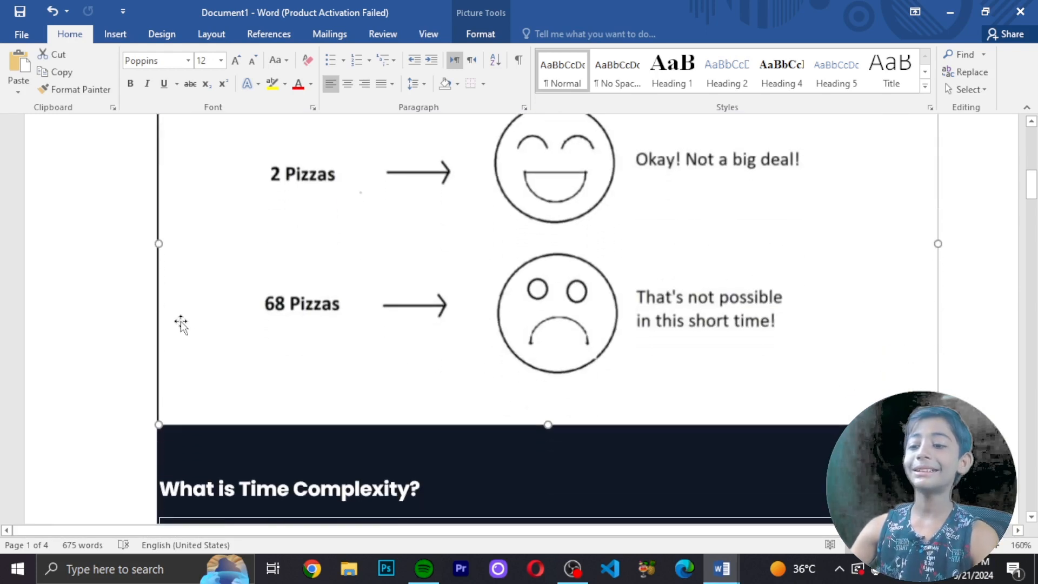
mouse_move(692, 298)
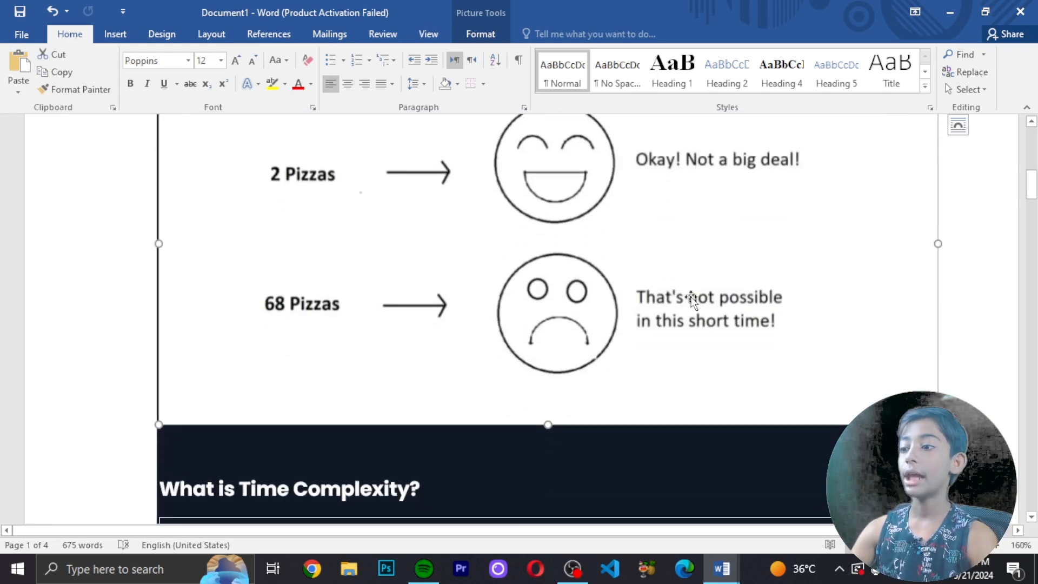
mouse_move(643, 334)
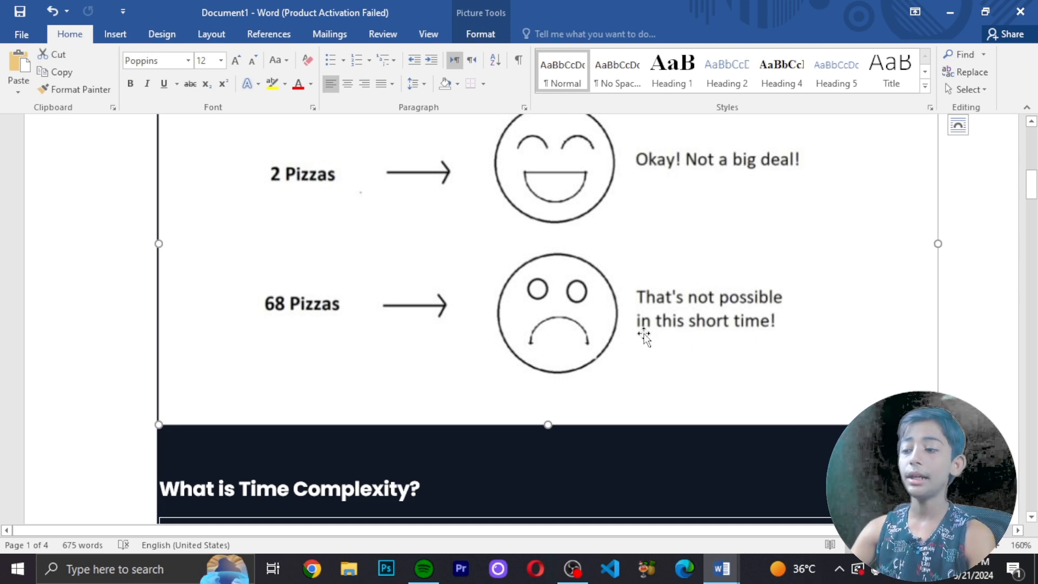
scroll(down, 3)
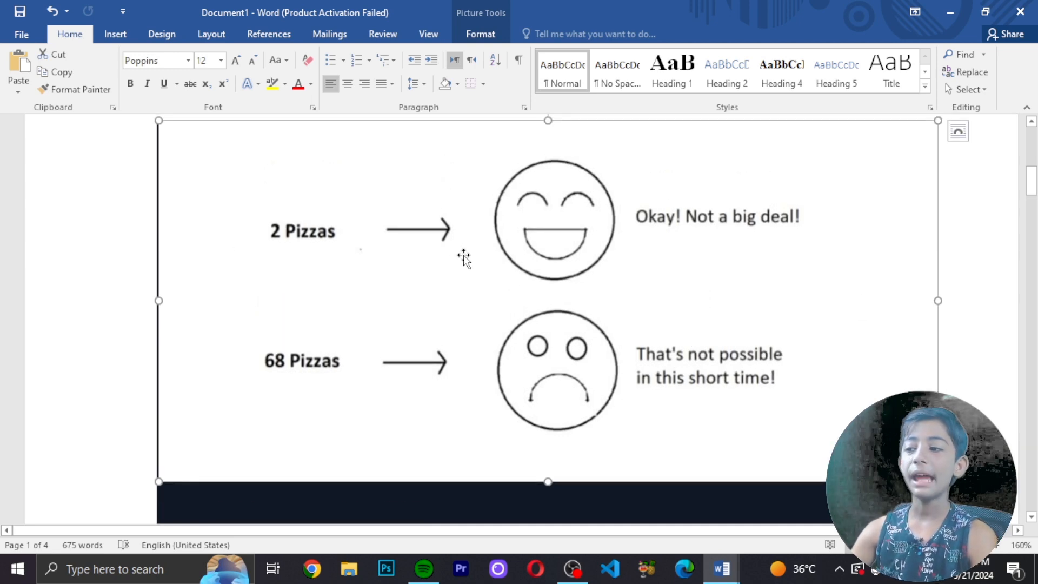
mouse_move(370, 315)
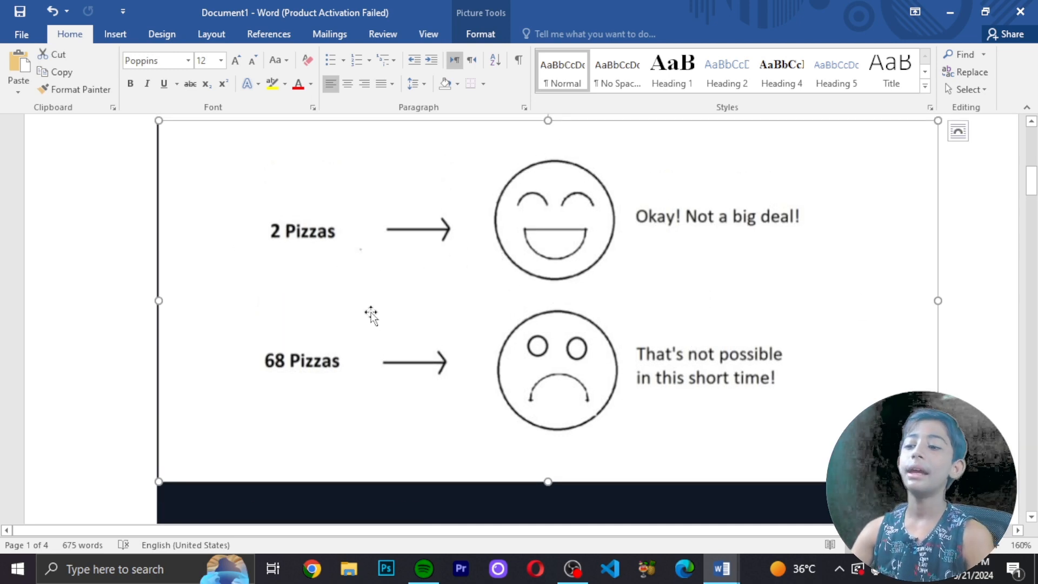
mouse_move(361, 349)
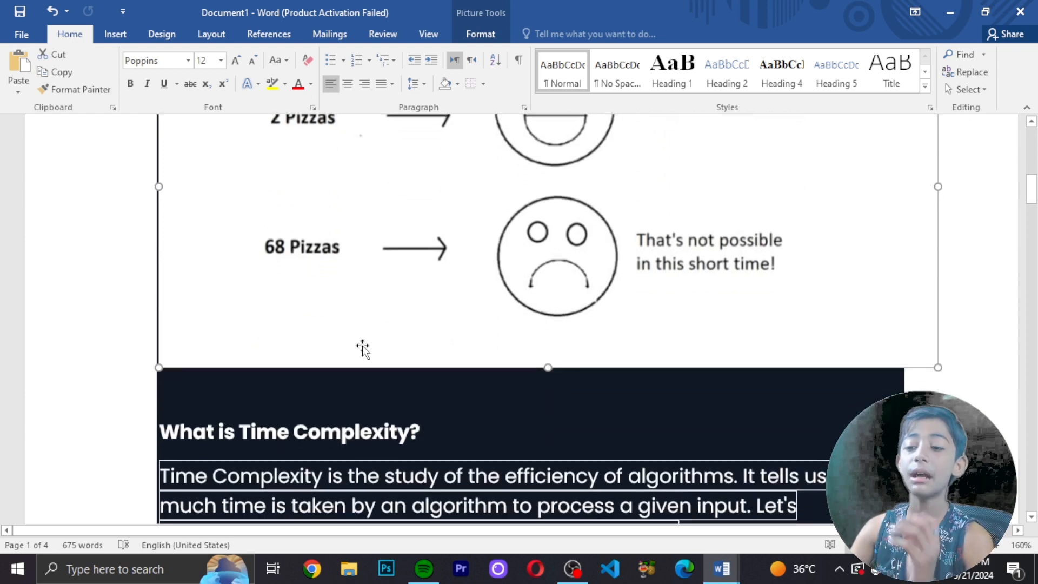
scroll(down, 3)
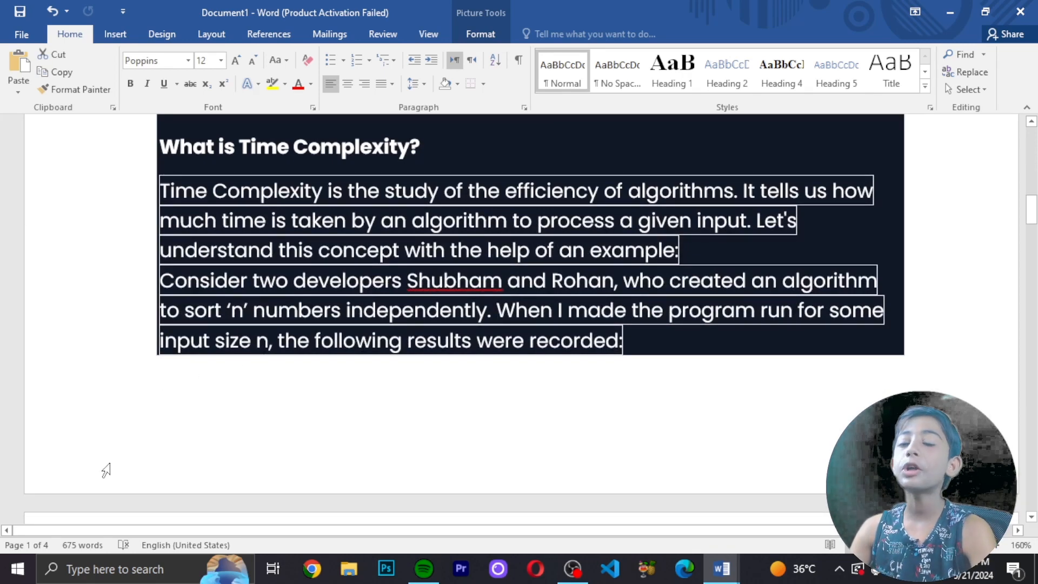
mouse_move(76, 480)
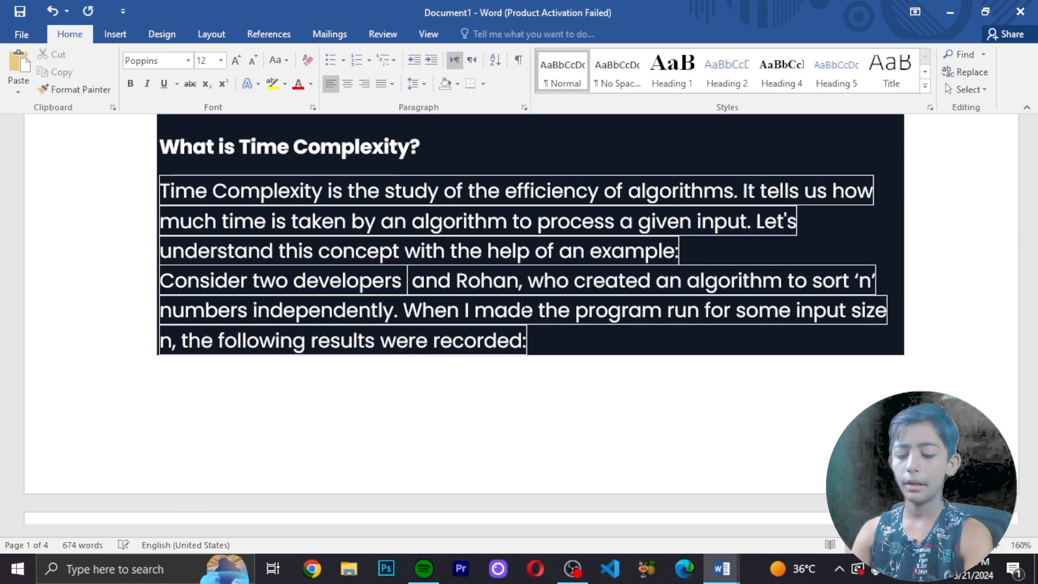
text(Rayyan)
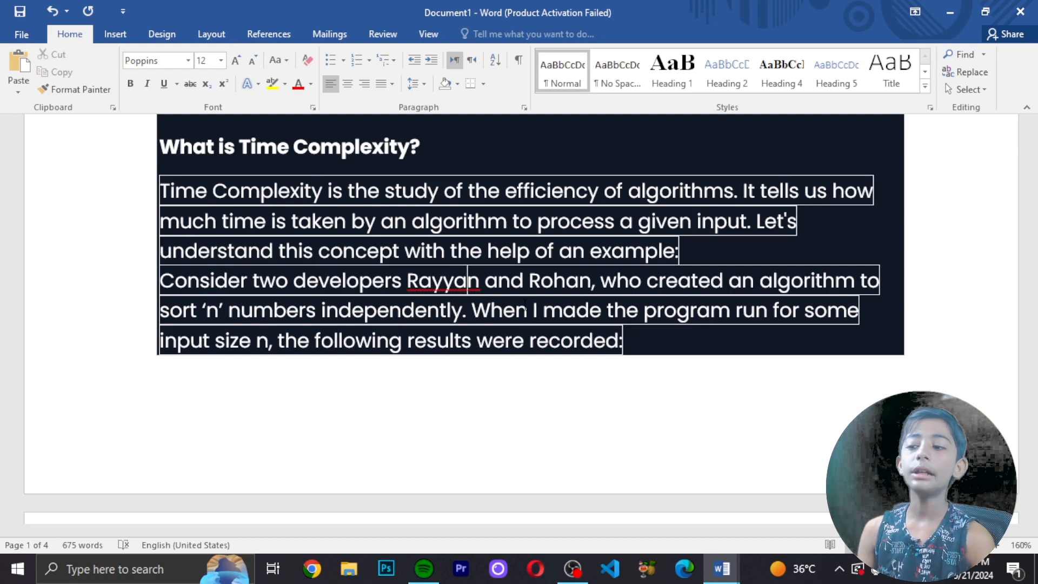
scroll(down, 3)
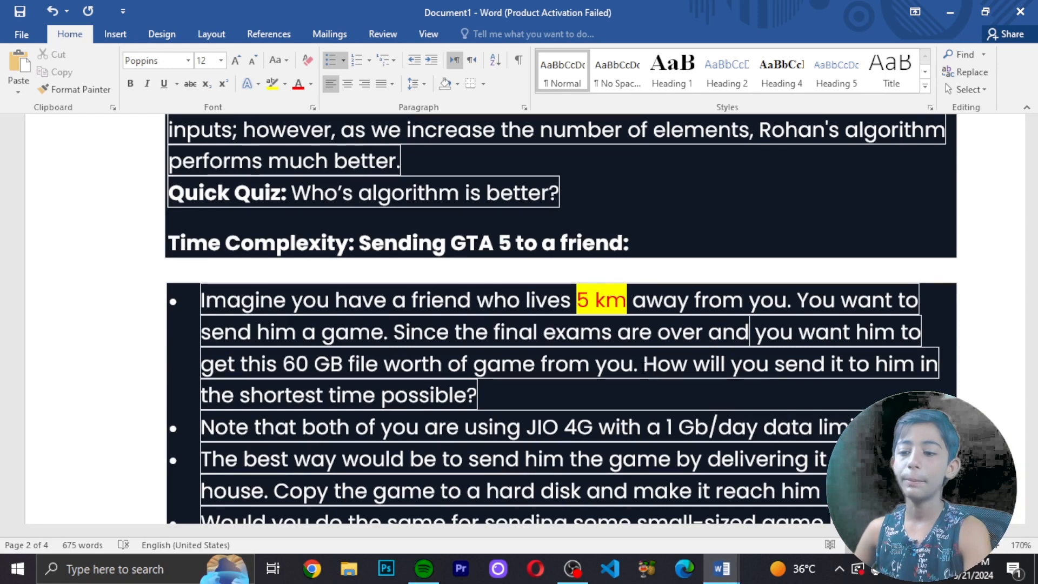
scroll(down, 3)
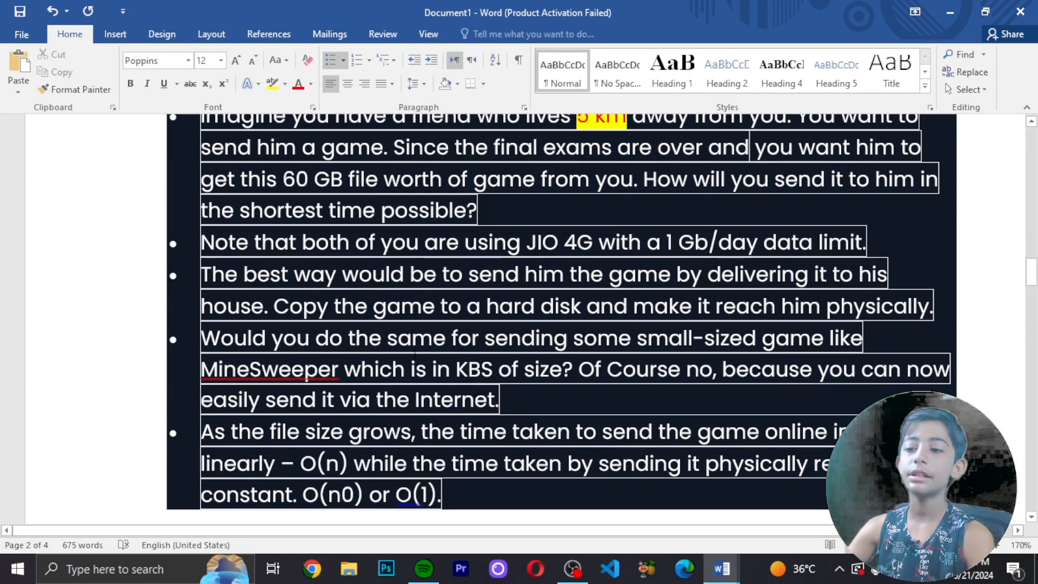
scroll(down, 3)
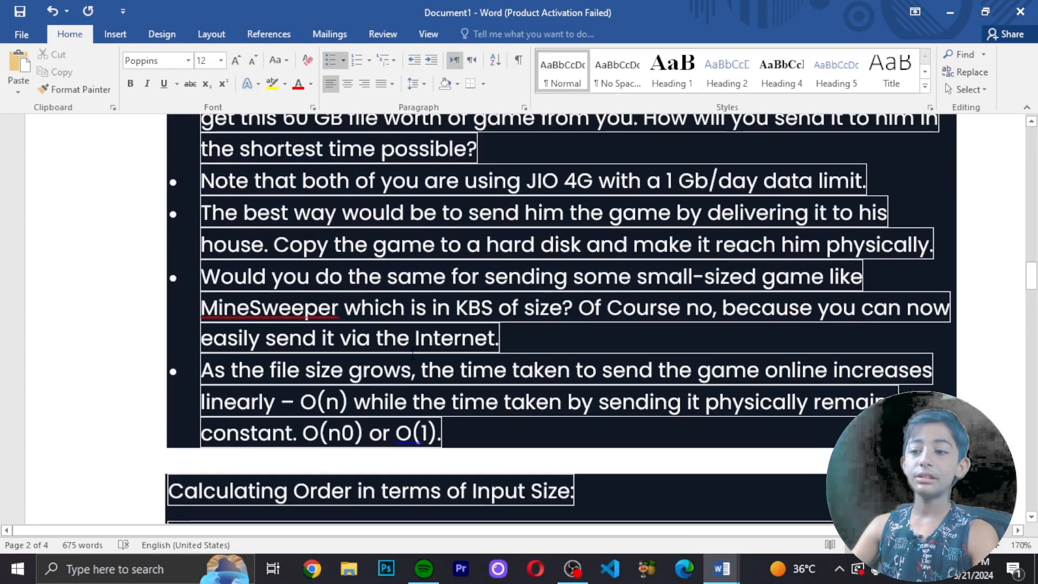
scroll(down, 3)
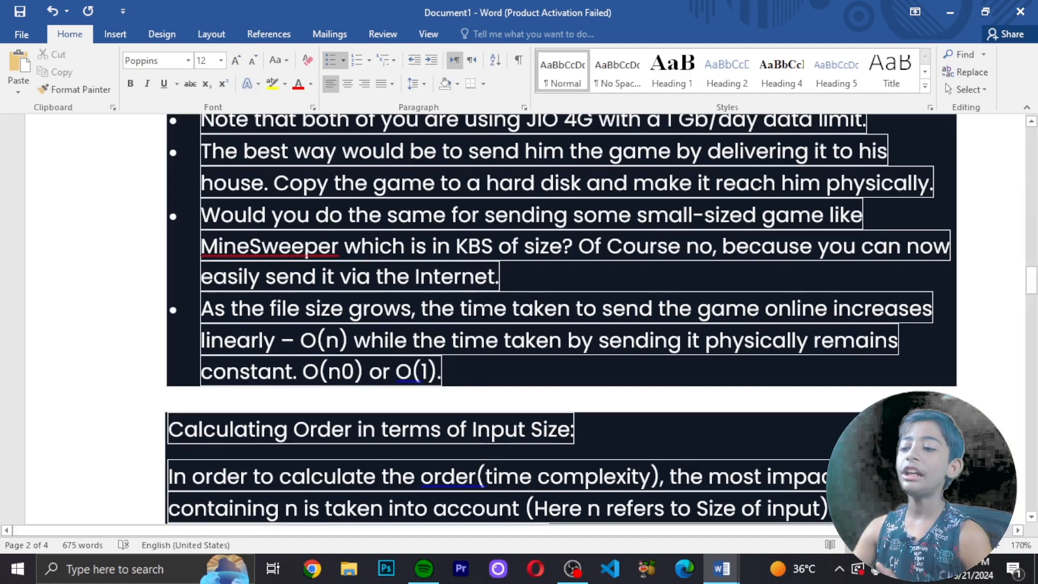
scroll(down, 3)
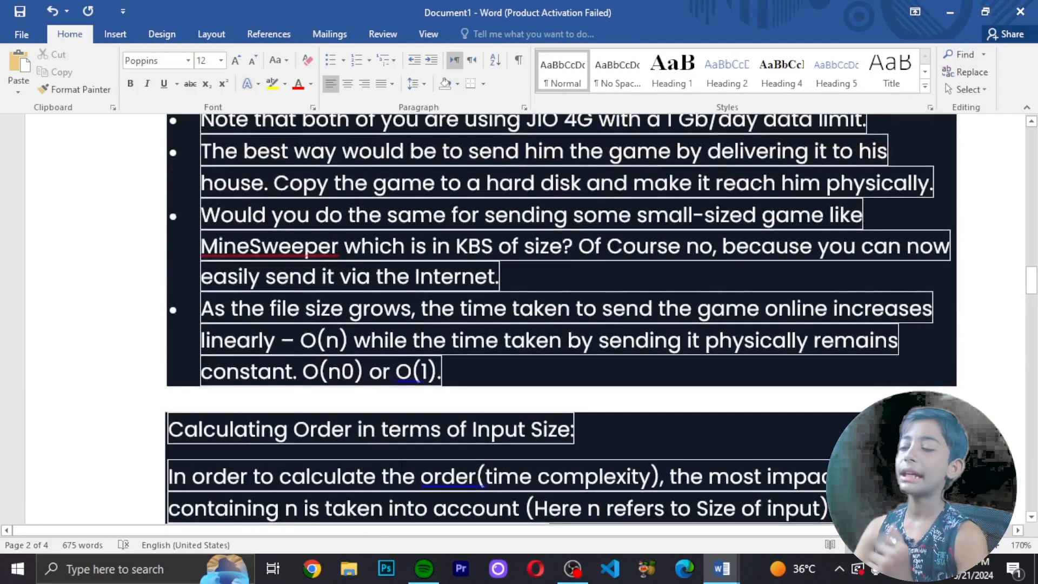
scroll(down, 3)
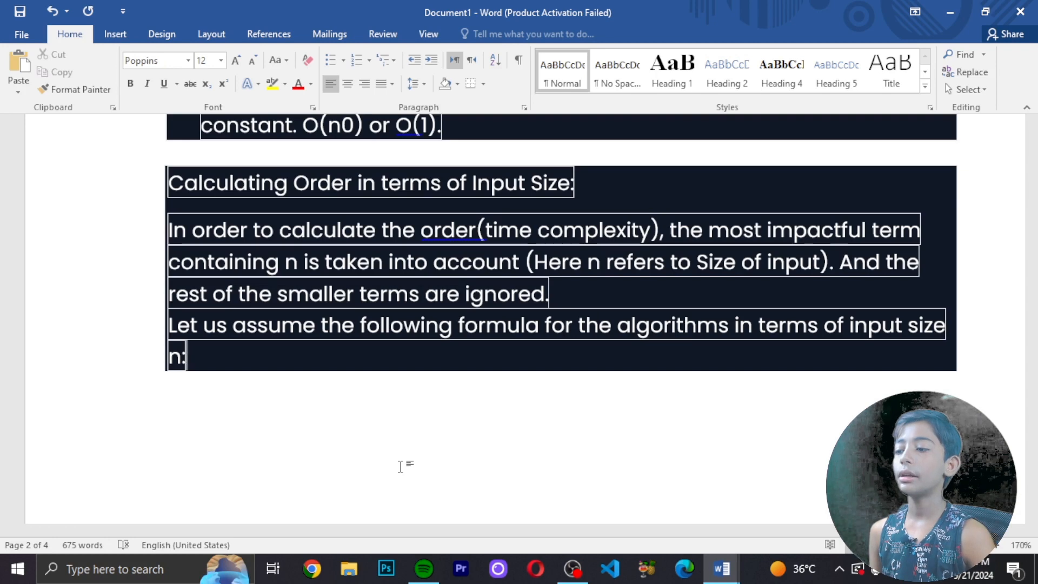
scroll(down, 3)
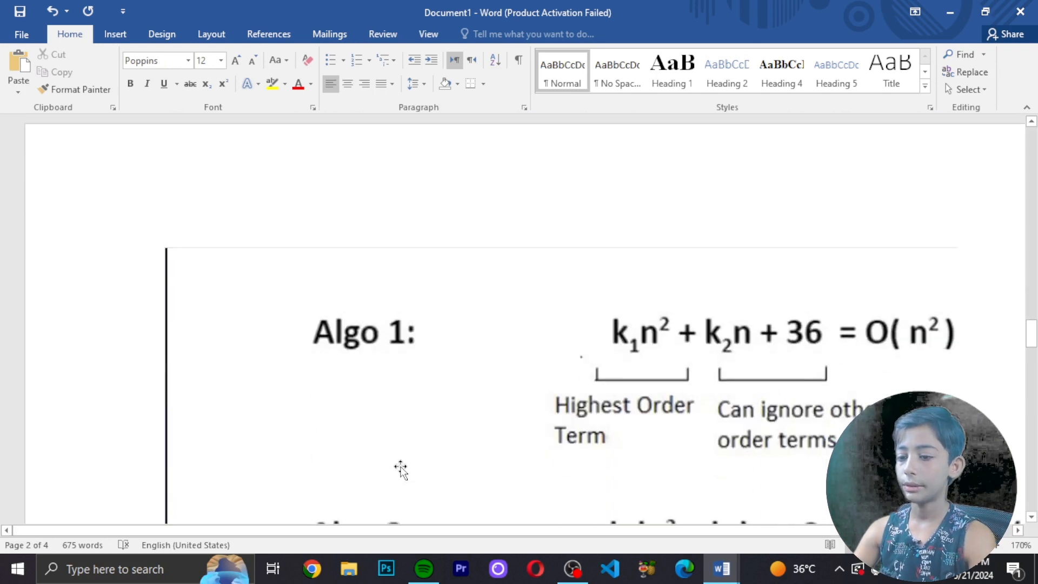
scroll(down, 3)
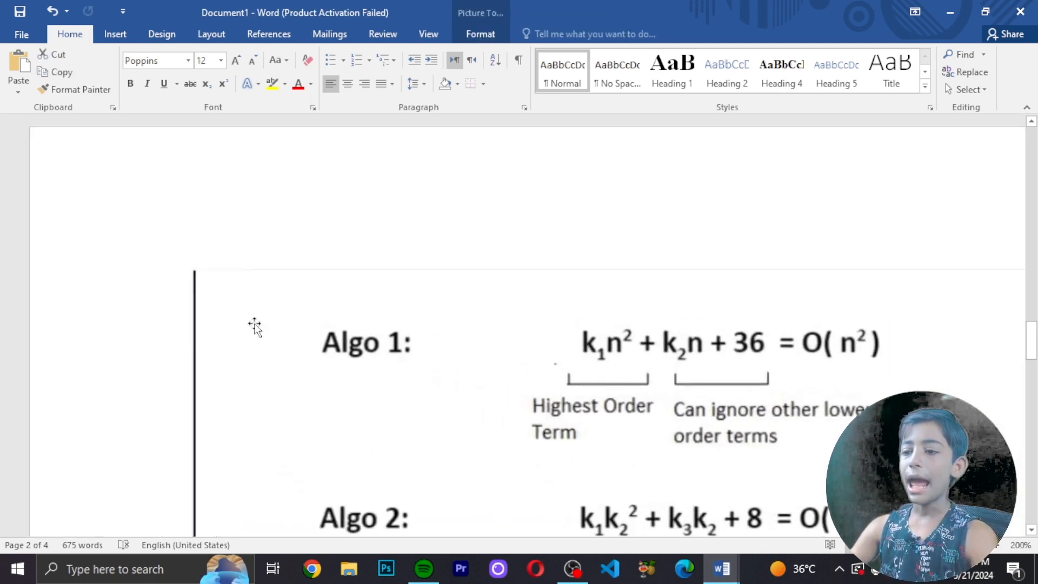
scroll(down, 3)
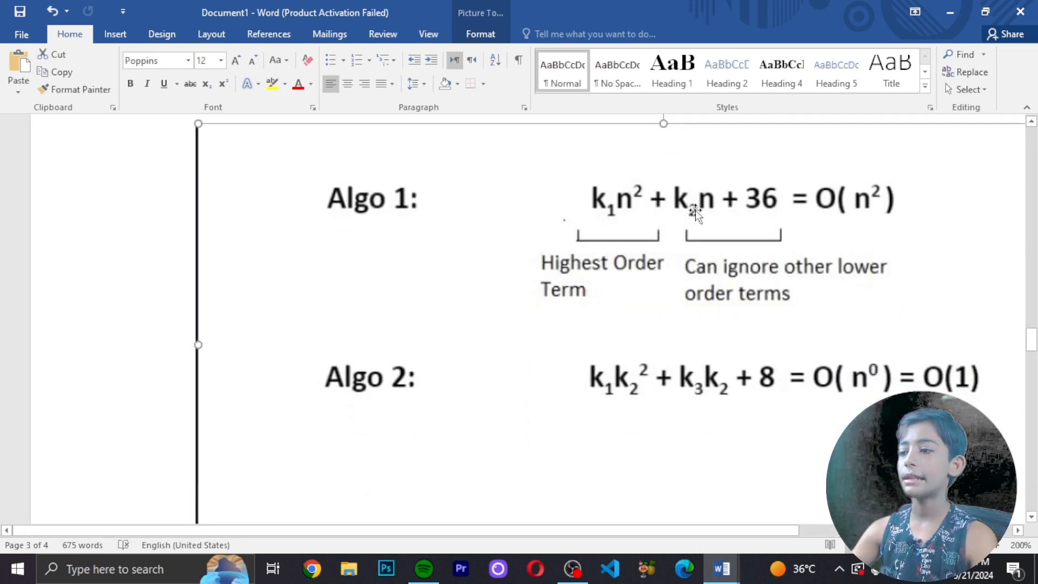
mouse_move(733, 223)
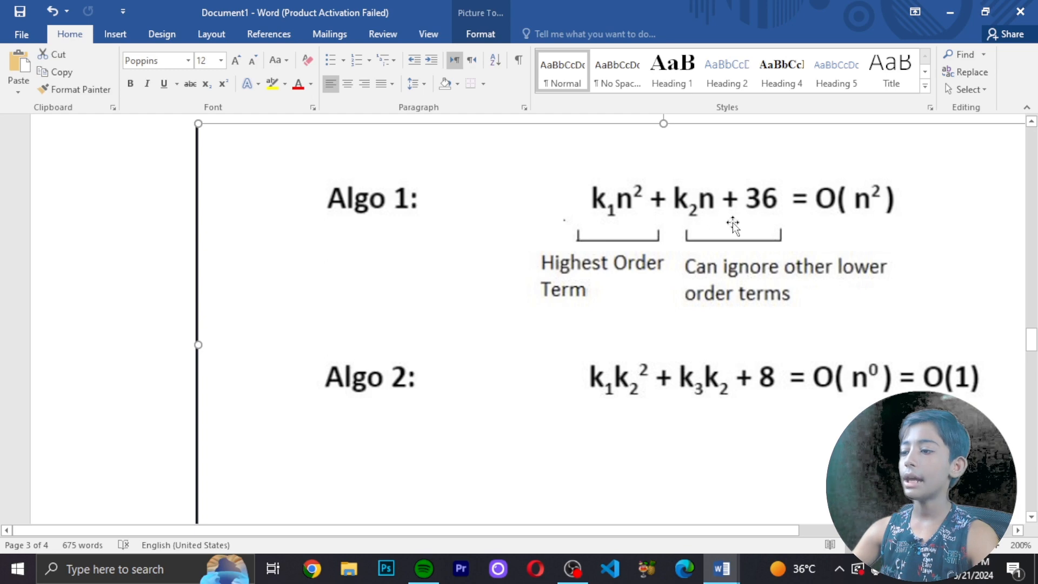
mouse_move(829, 221)
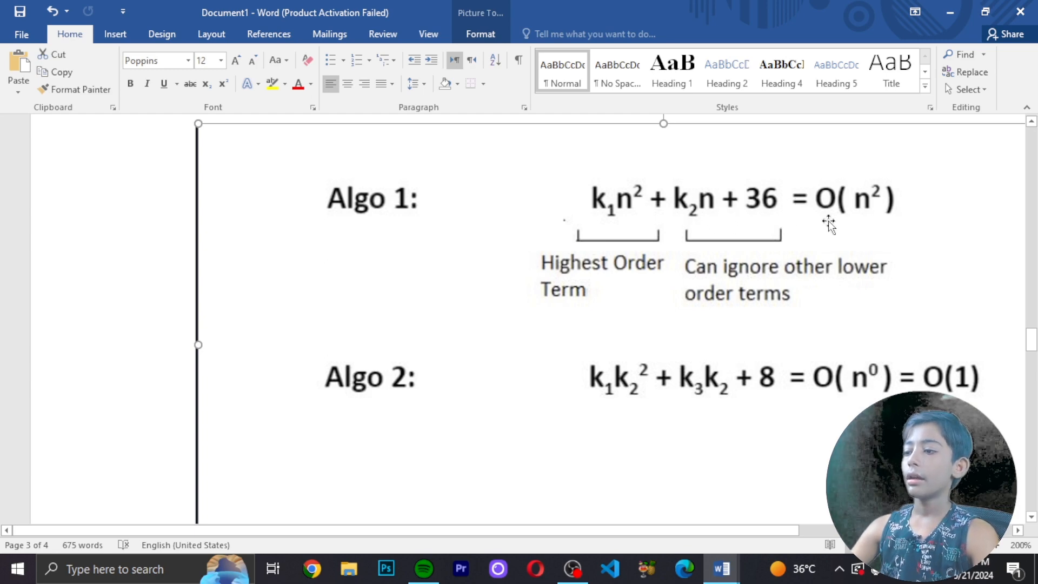
mouse_move(831, 201)
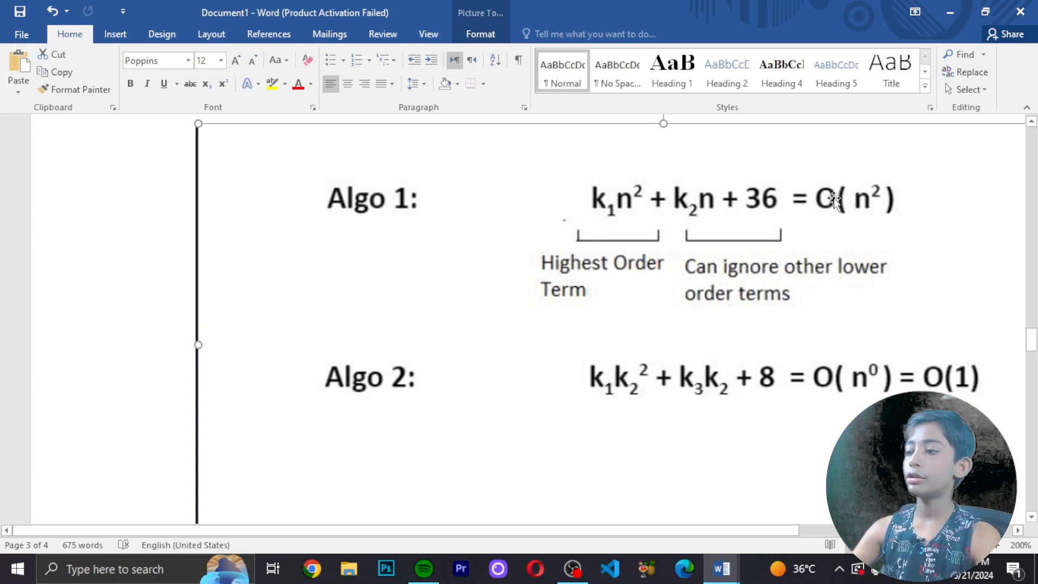
mouse_move(873, 210)
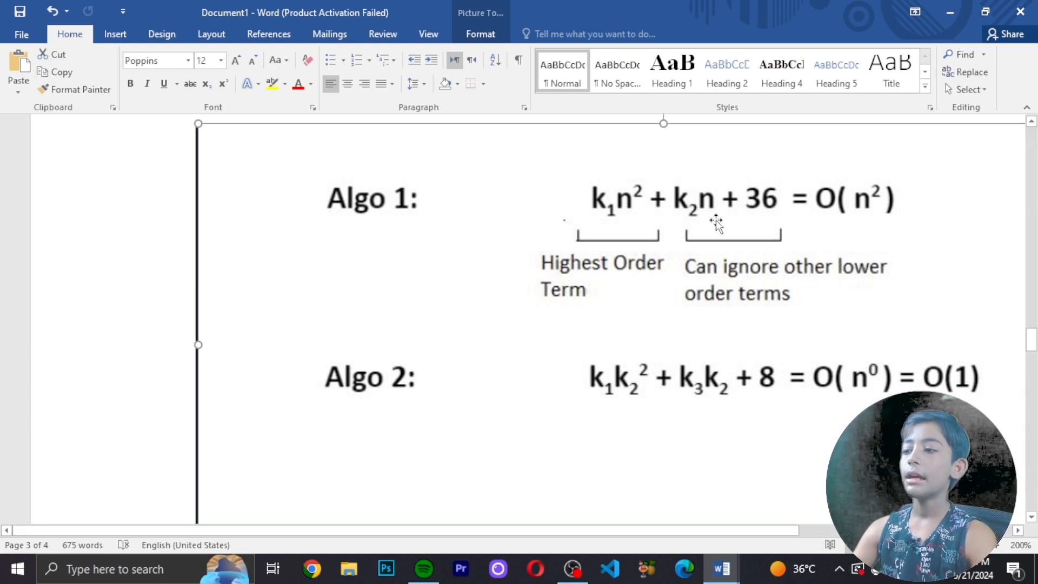
scroll(down, 3)
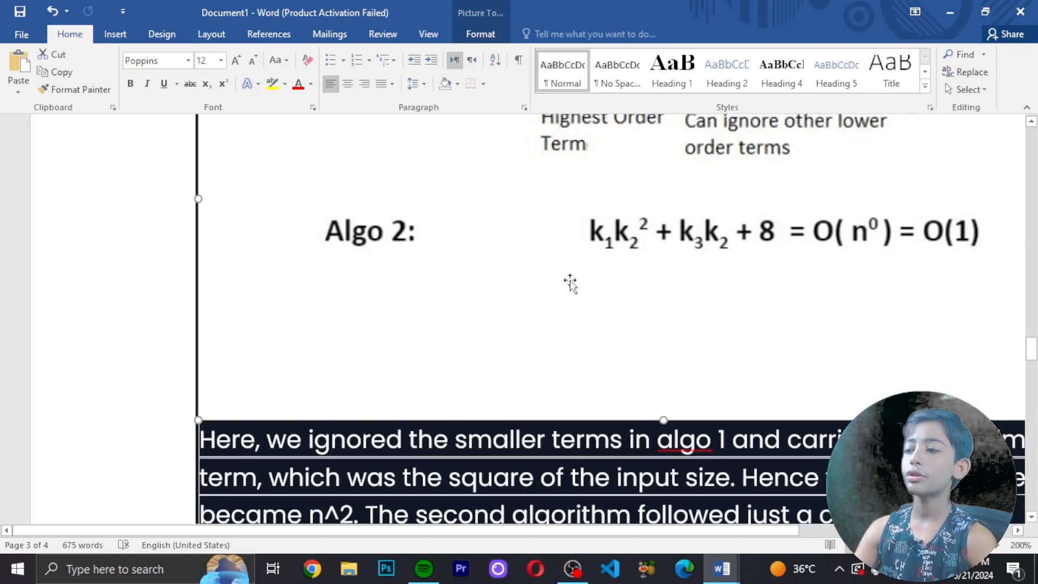
mouse_move(605, 281)
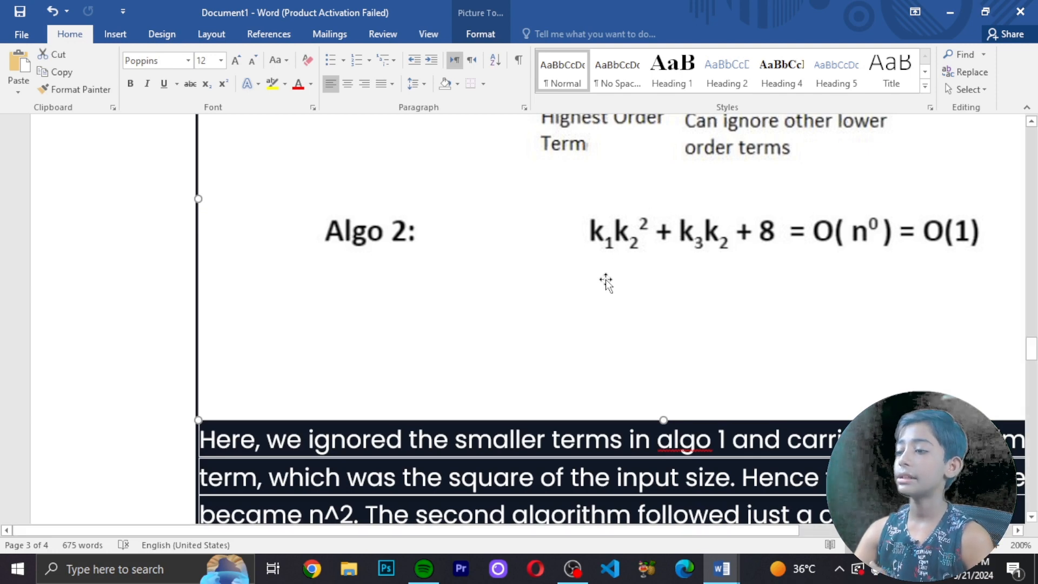
mouse_move(835, 241)
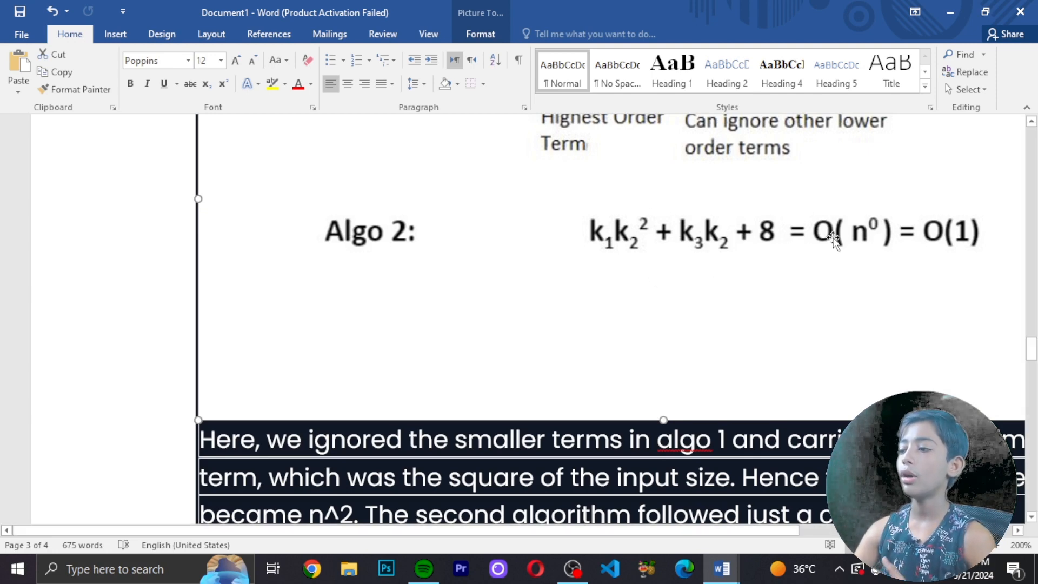
mouse_move(908, 245)
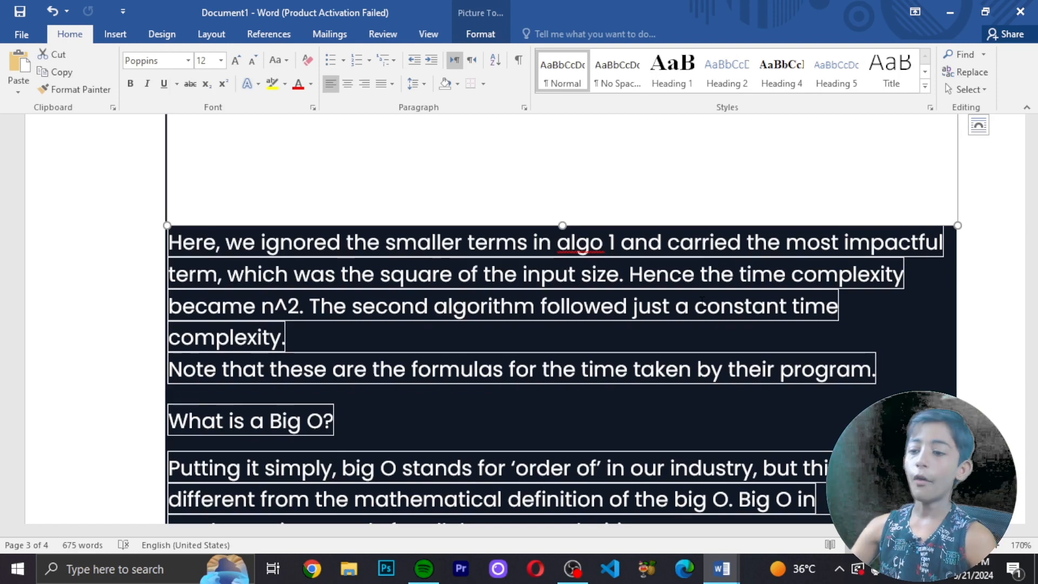
scroll(down, 3)
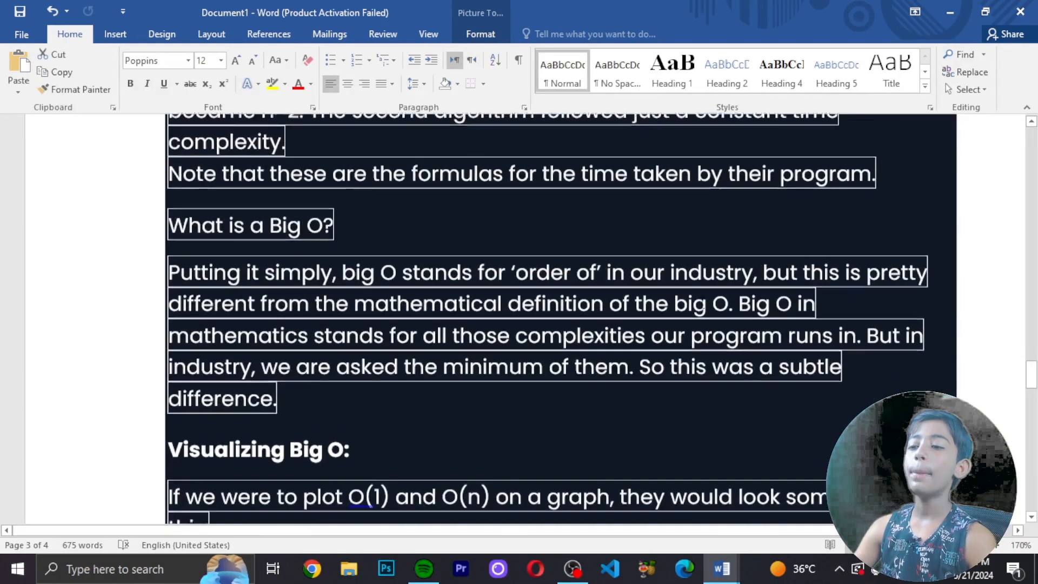
scroll(down, 3)
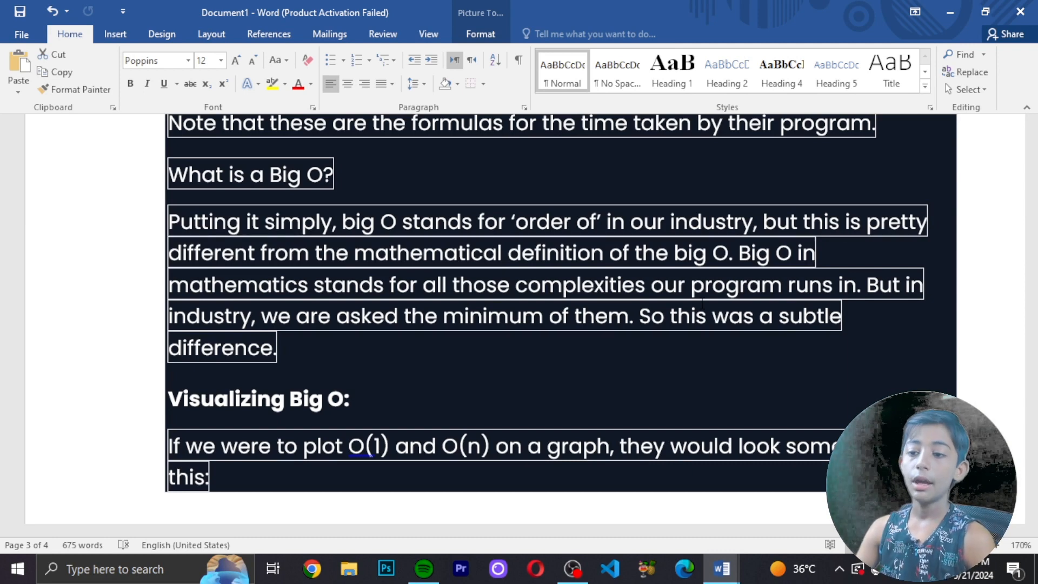
scroll(down, 3)
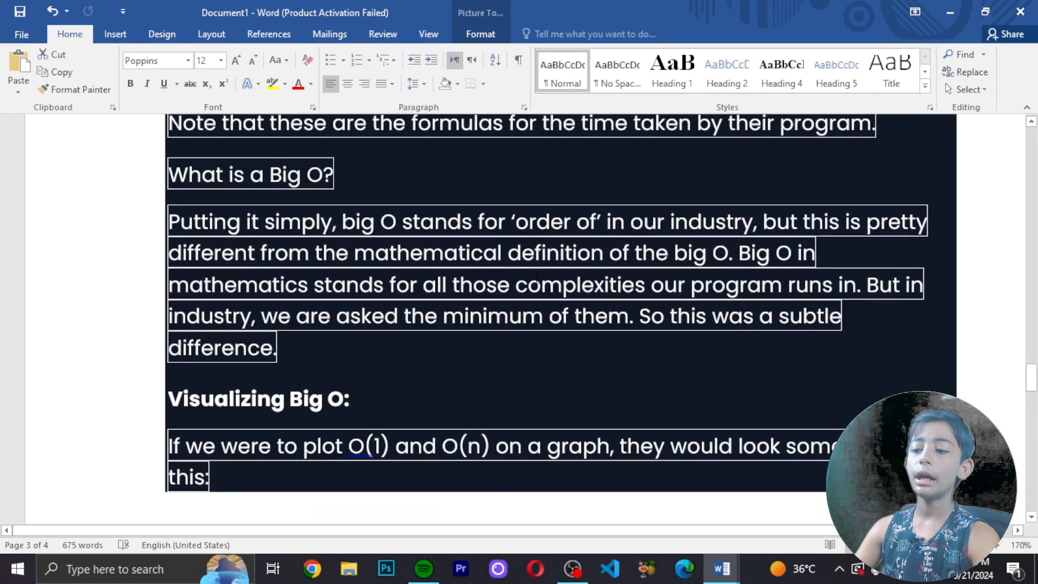
scroll(down, 3)
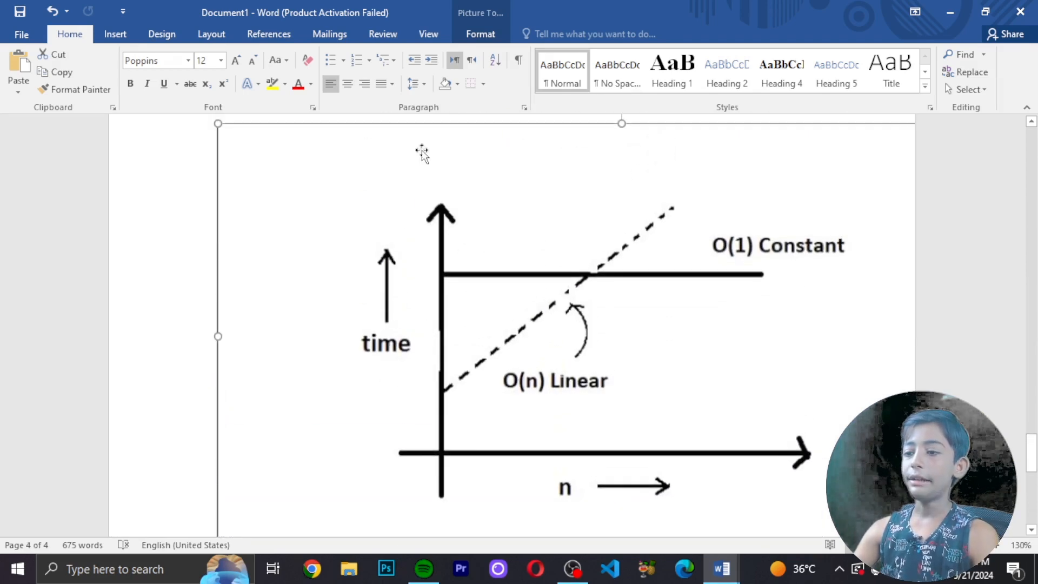
mouse_move(695, 180)
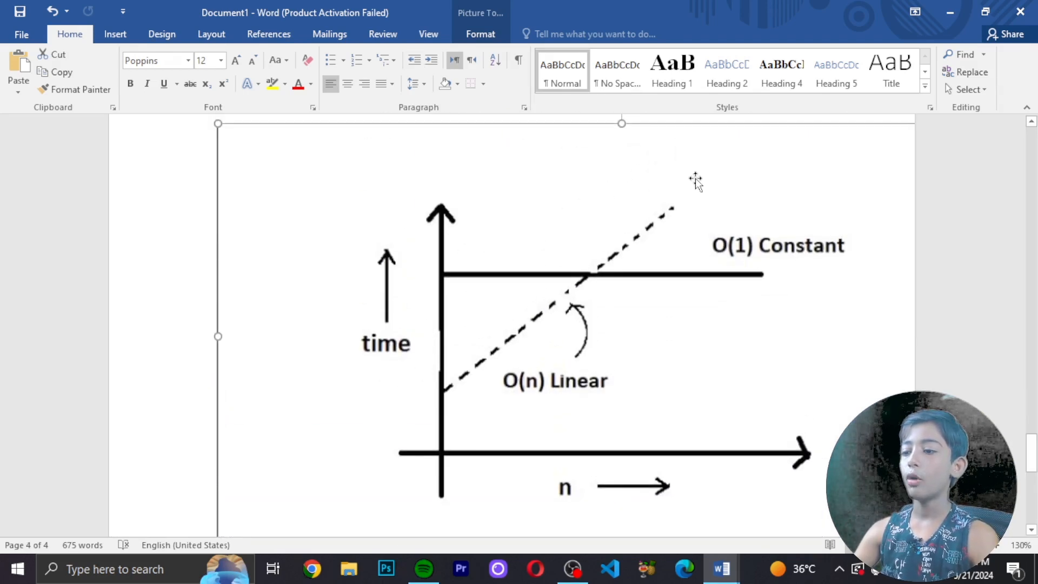
mouse_move(407, 232)
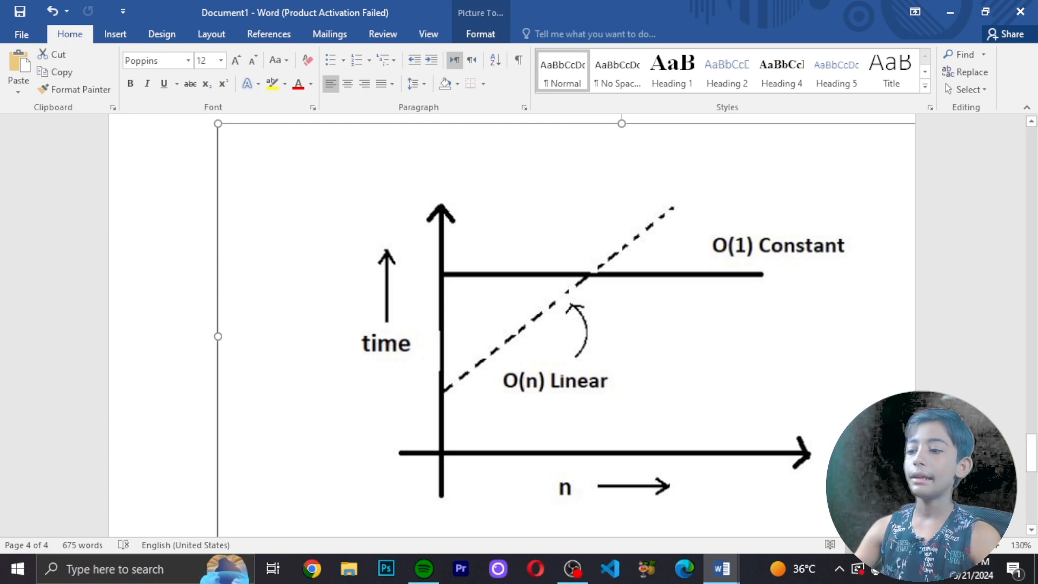
scroll(down, 3)
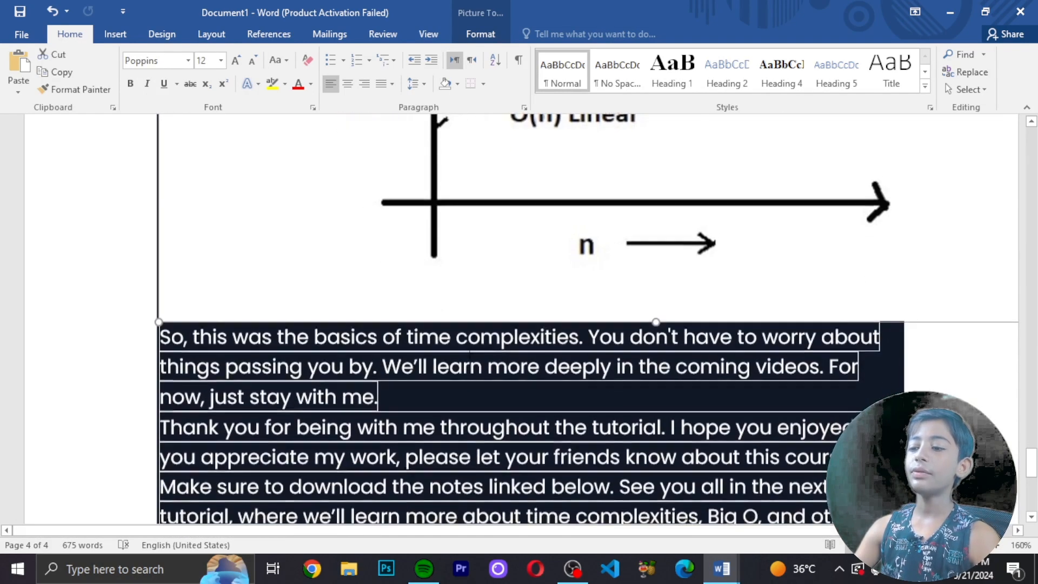